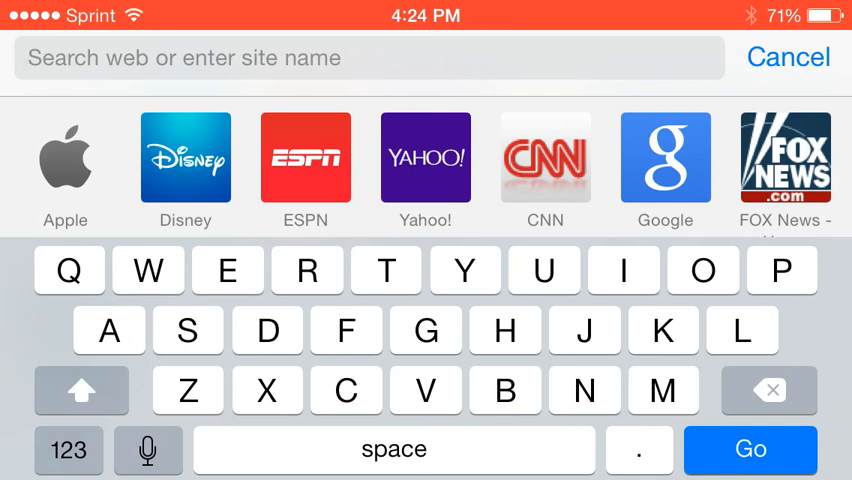
Enter 'dog', 'cat' and 'is just' to view Google suggestions, then clear the field.
left_click(588, 390)
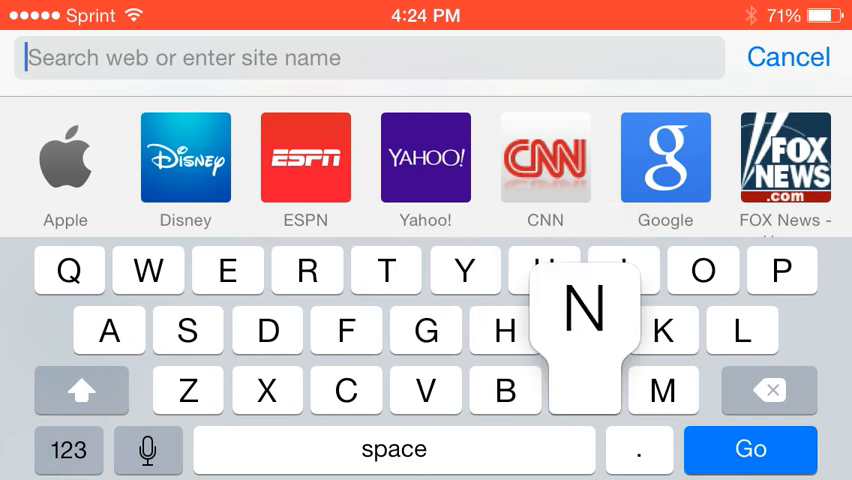
left_click(502, 390)
type("can a")
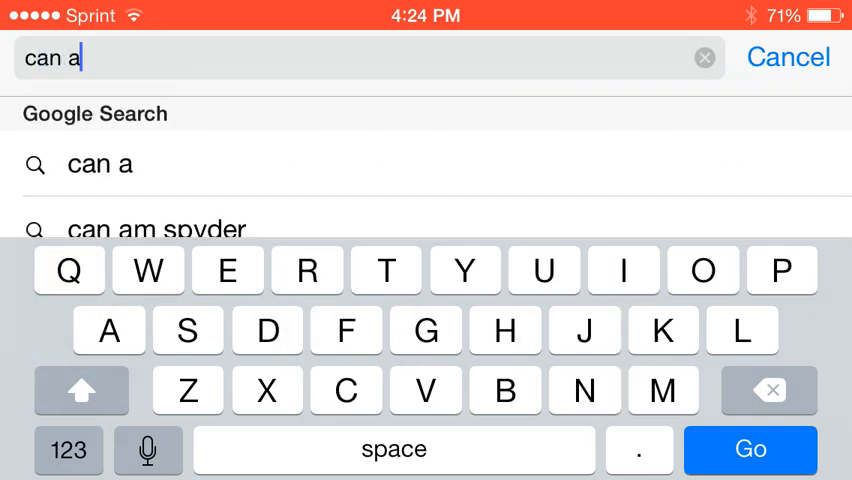
type("dog")
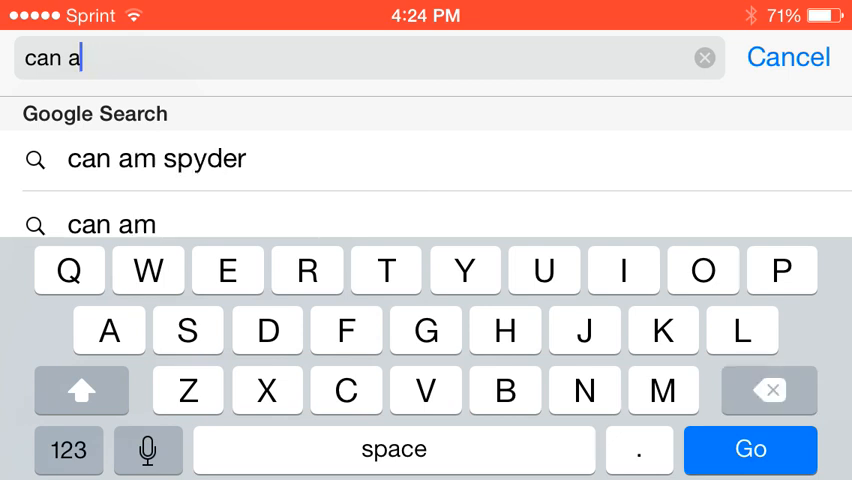
type("cat")
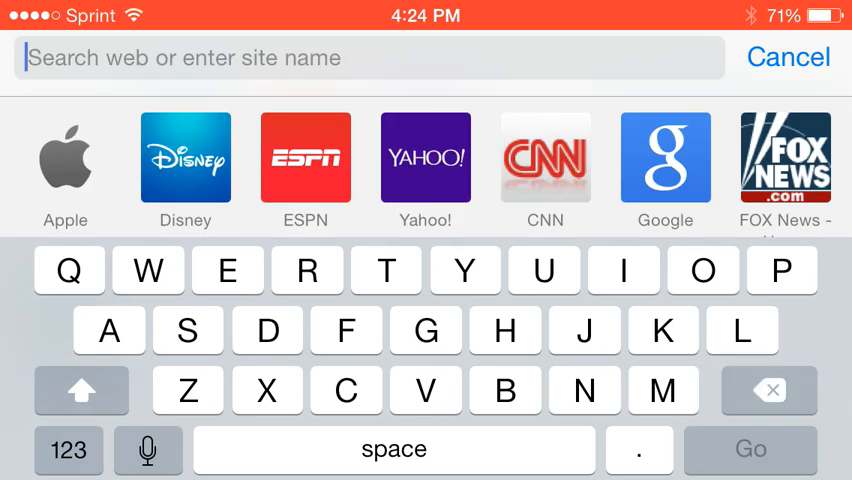
type("is")
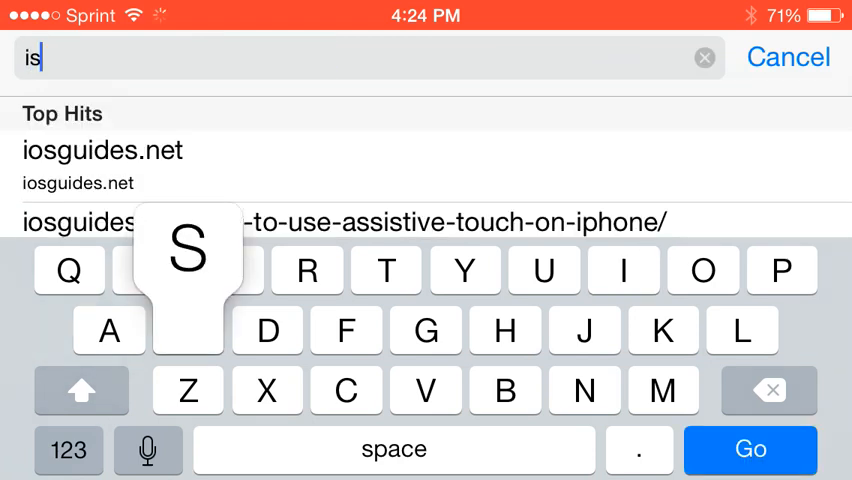
type("justin bieber")
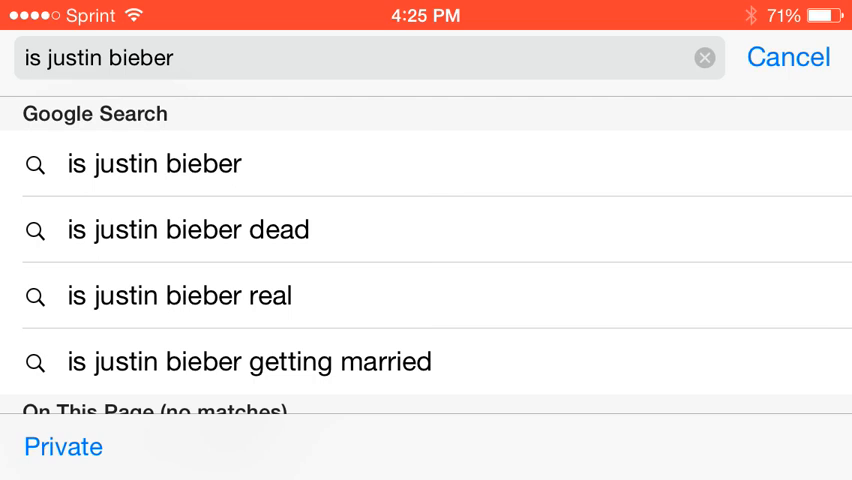
scroll("down", 3)
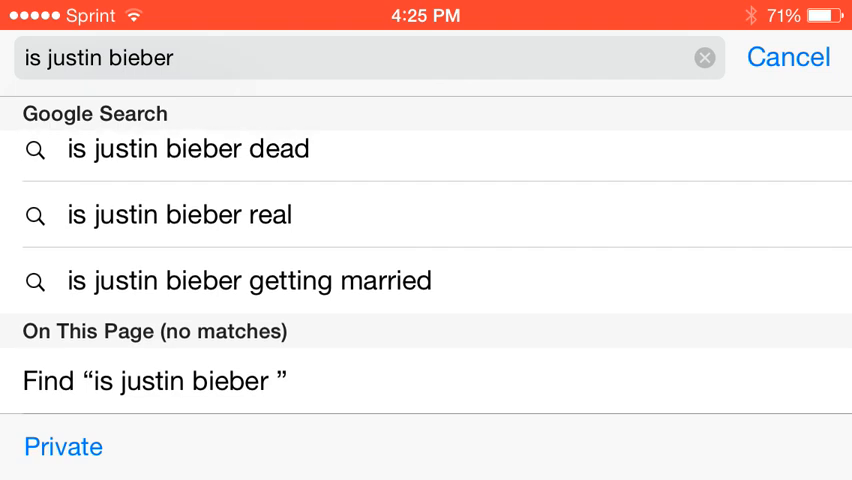
left_click(704, 56)
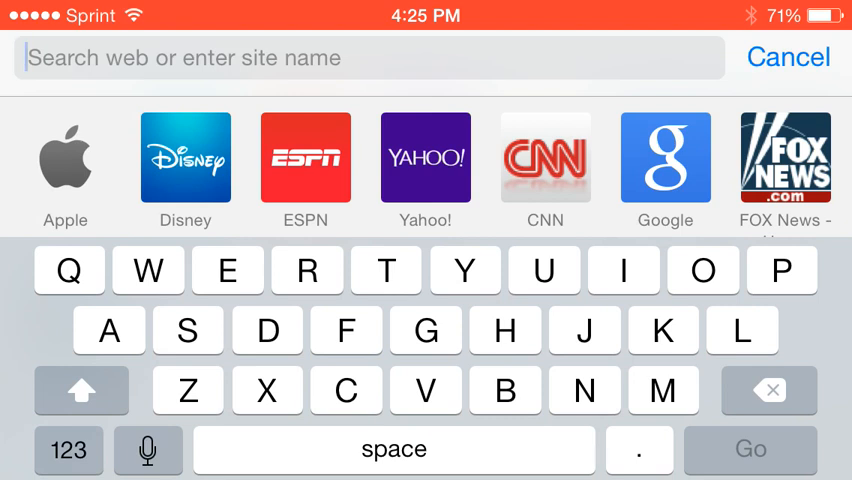
Enter 'iosguides.net', review the suggestions list, then clear the field.
type("iosguides.net")
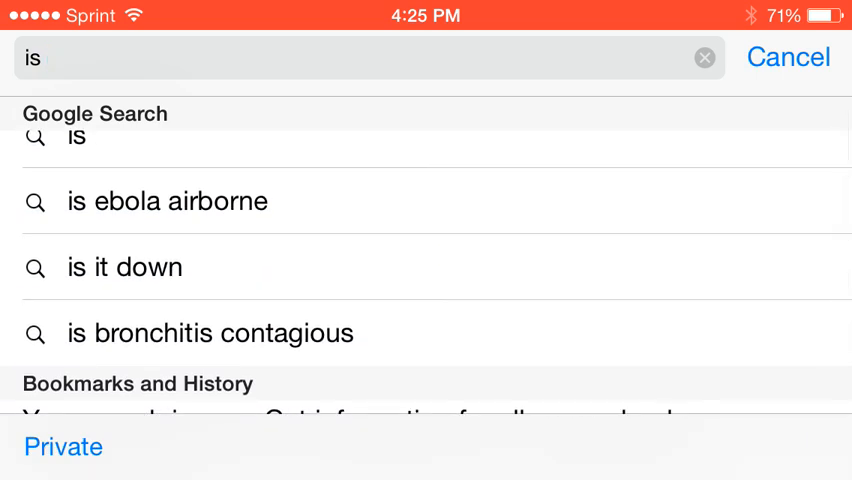
scroll("down", 3)
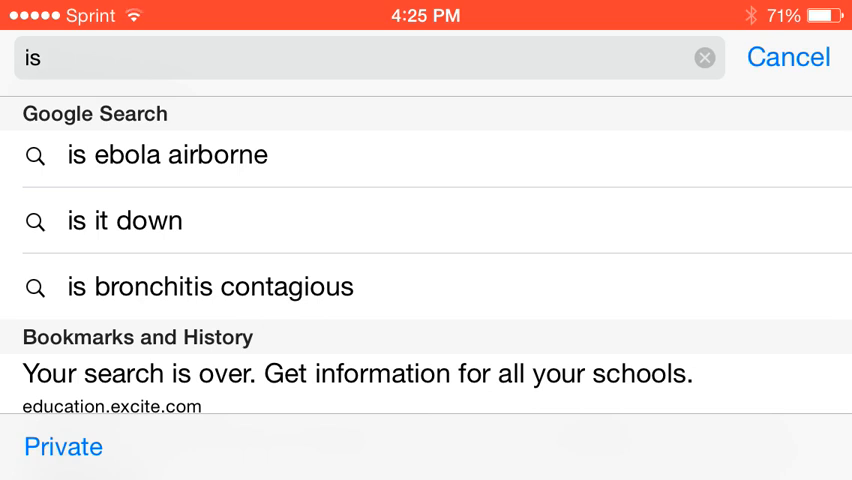
left_click(704, 58)
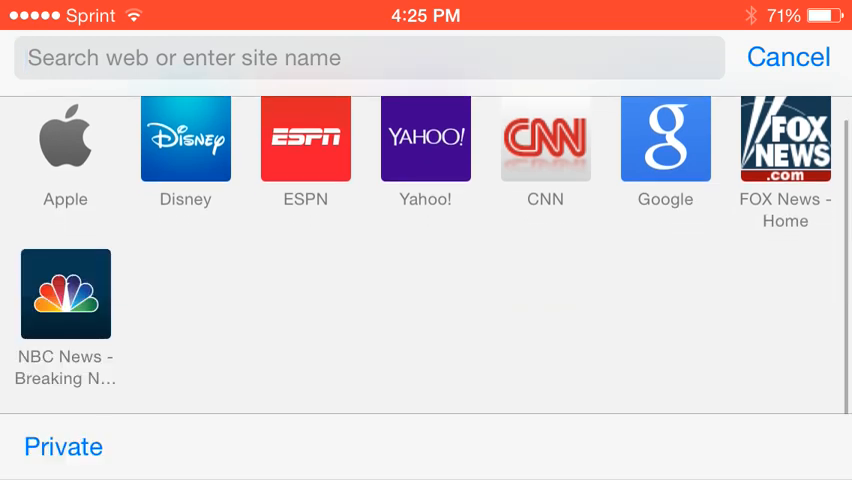
Enter 'i hate' to view its suggestions, then clear the field for 'can go'.
type("i")
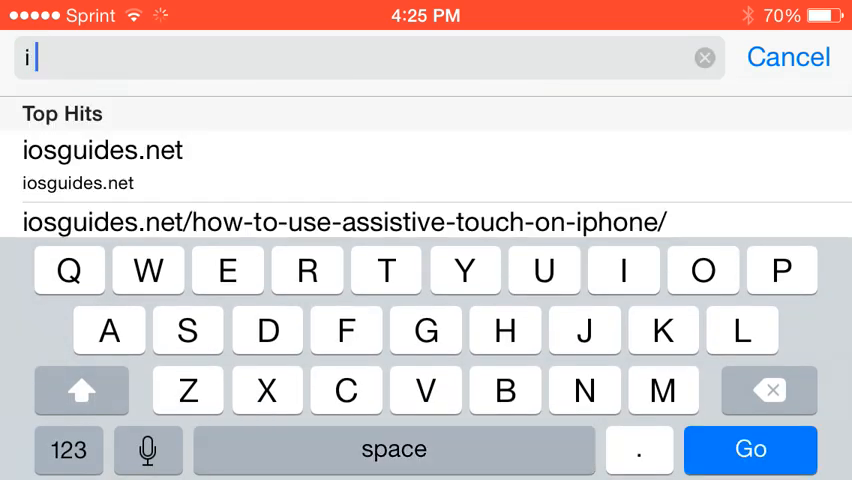
type("hate")
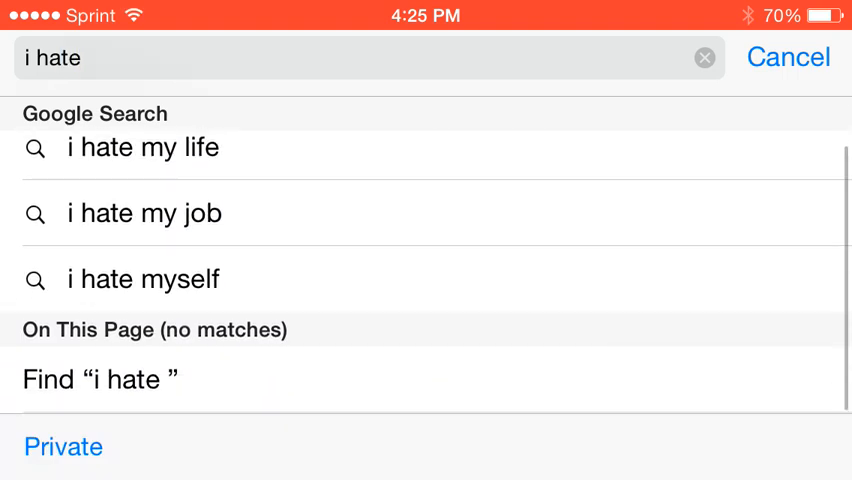
left_click(700, 56)
type("can go")
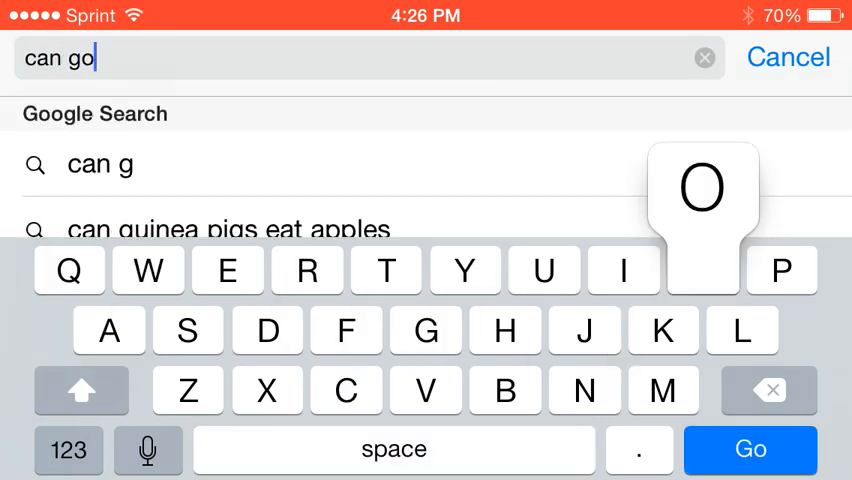
Extend the query to 'can goth' for suggestions, then clear the field ahead of 'box.'.
type("th")
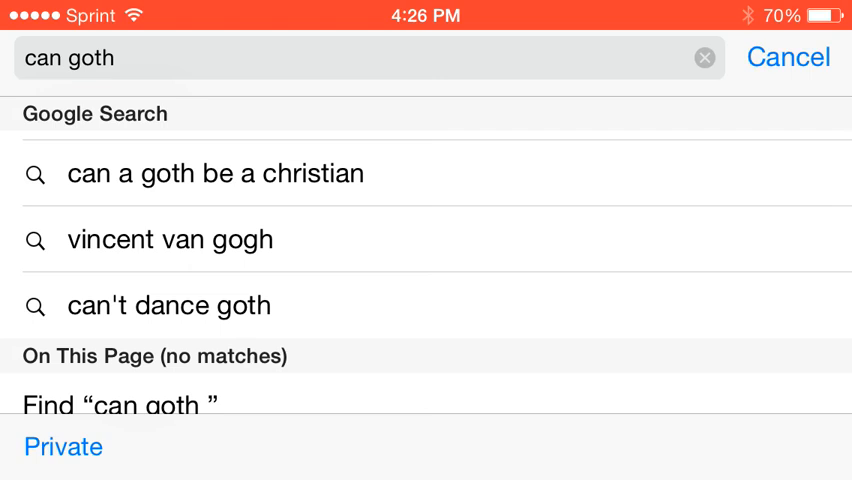
left_click(702, 56)
type("box.")
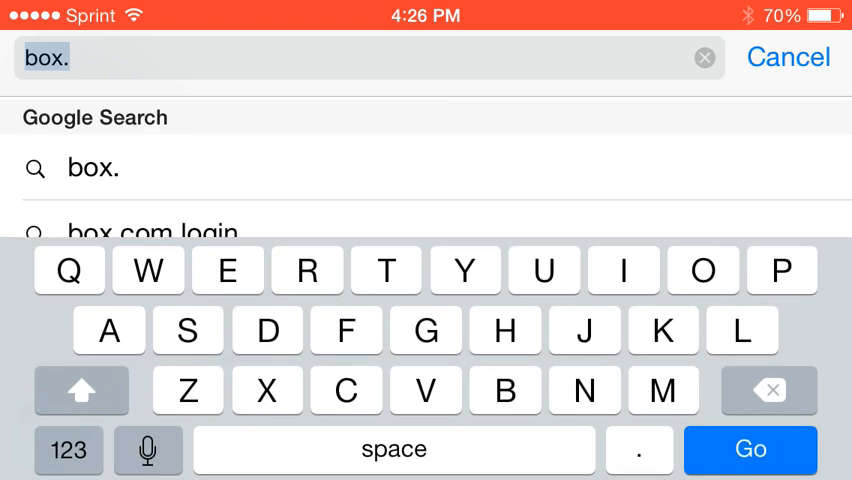
Enter 'bestlocalfind.com', 'are' and 'm' queries for suggestions, then clear the field.
type("bestlocalfind.com")
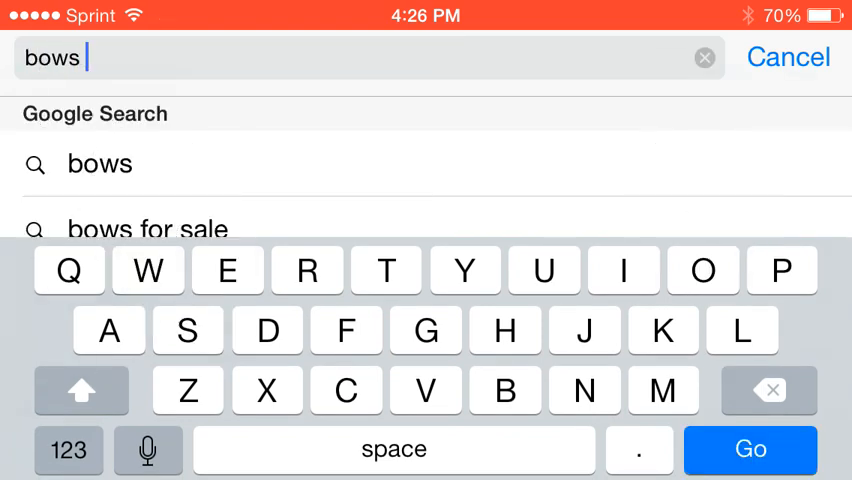
type("are")
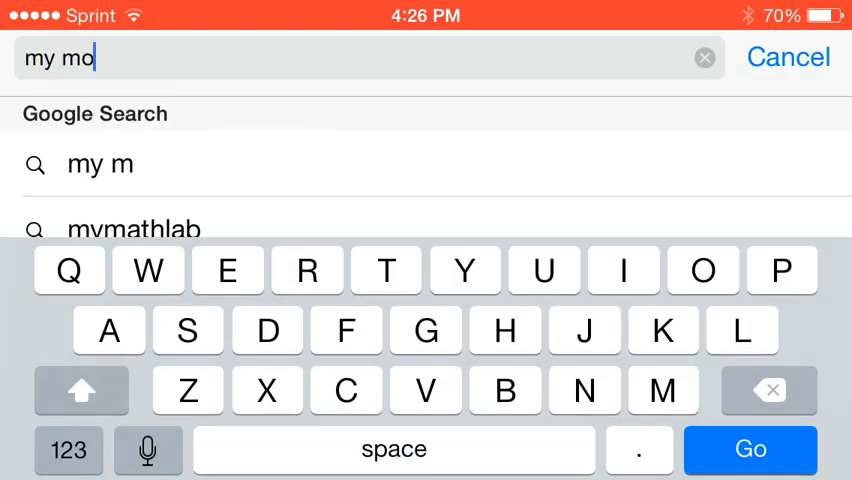
type("m")
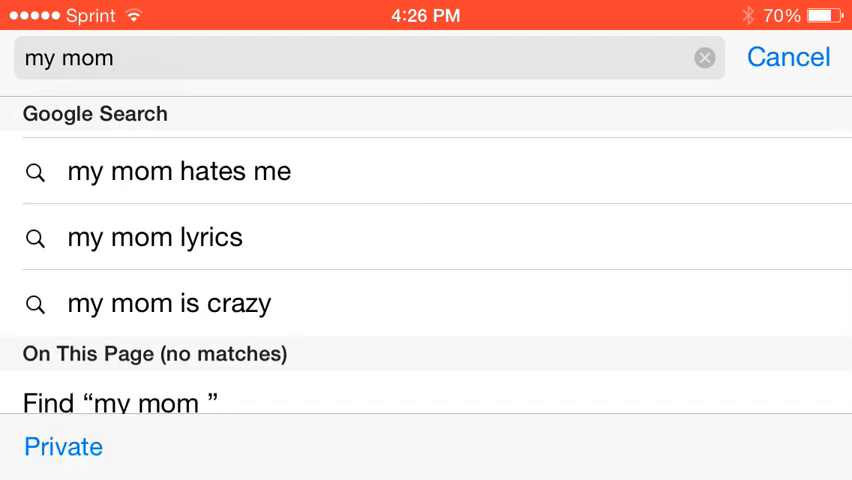
left_click(68, 58)
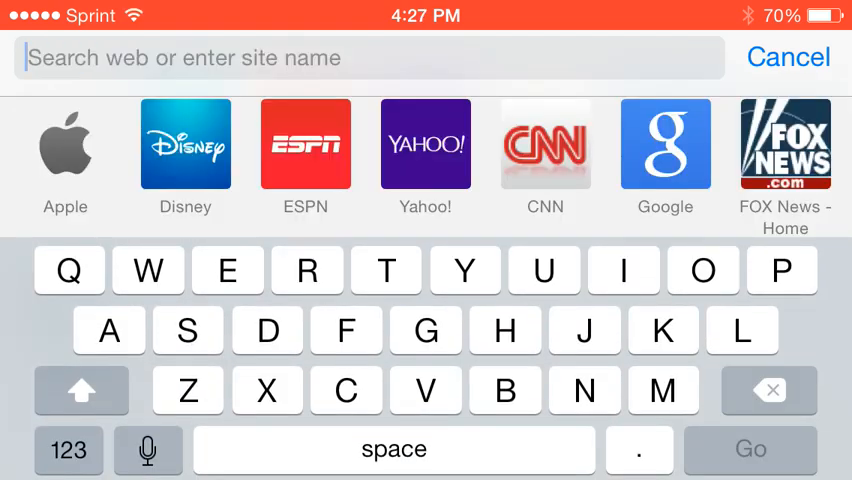
Enter 'cnn' and 'tablets are' for suggestions, clear each, then enter 'youtube is'.
type("cnn is")
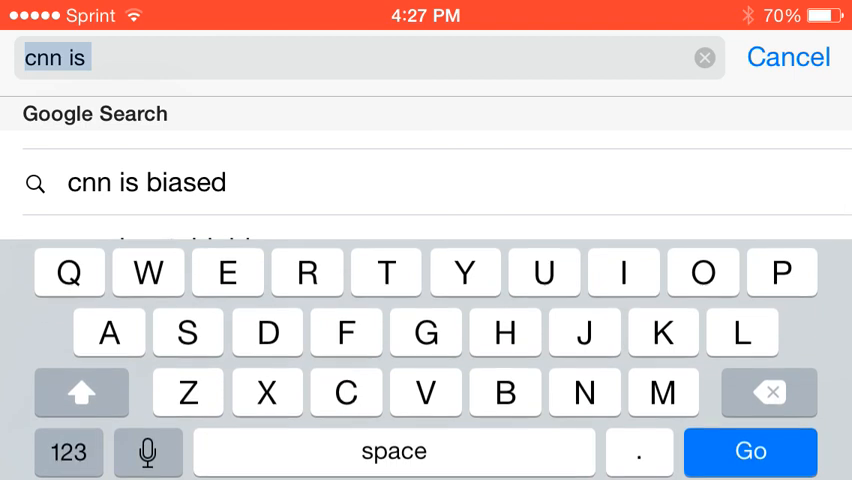
left_click(704, 56)
type("tablets ar")
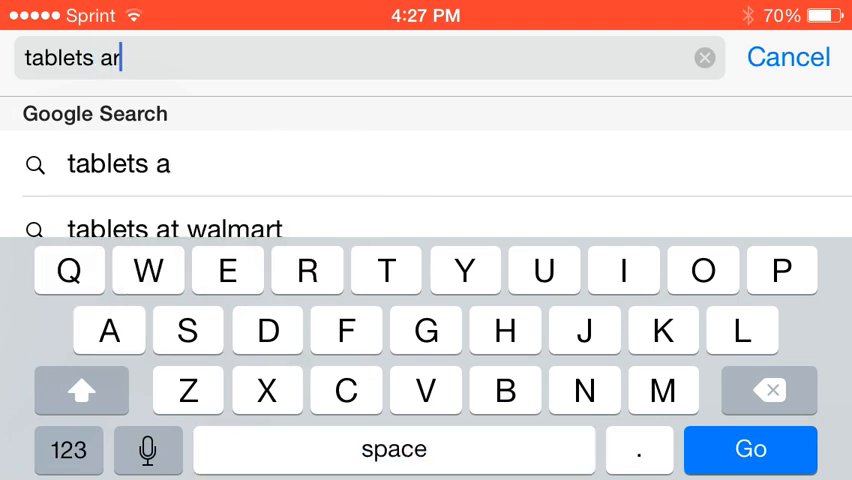
type("e")
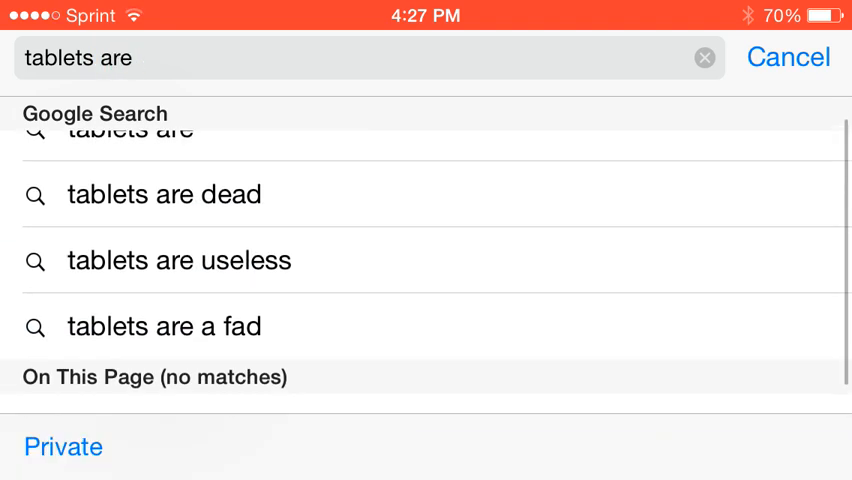
scroll("down", 3)
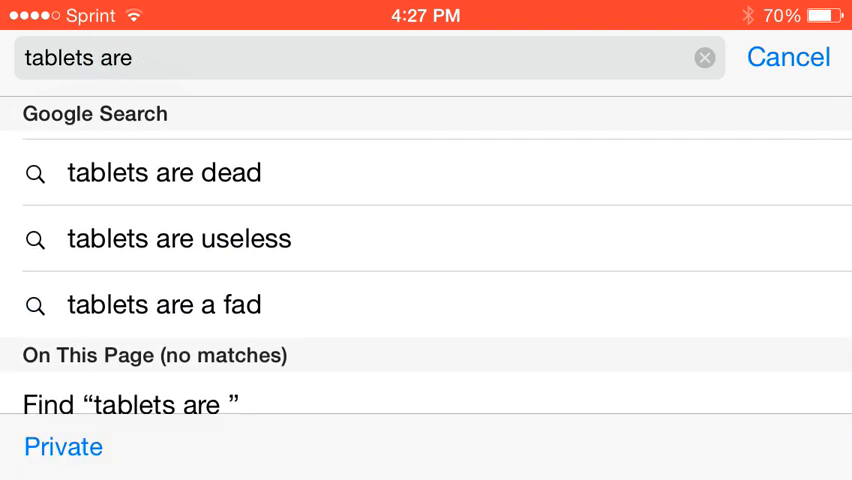
left_click(702, 56)
type("y")
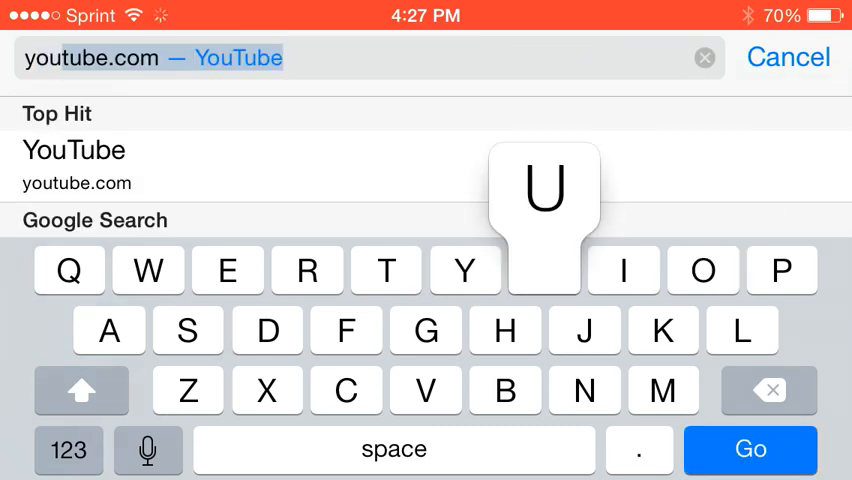
left_click(544, 270)
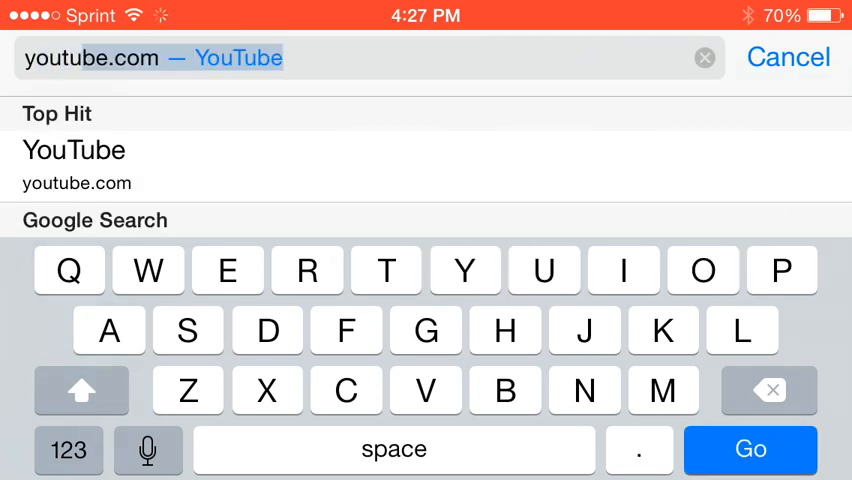
type("youtube is")
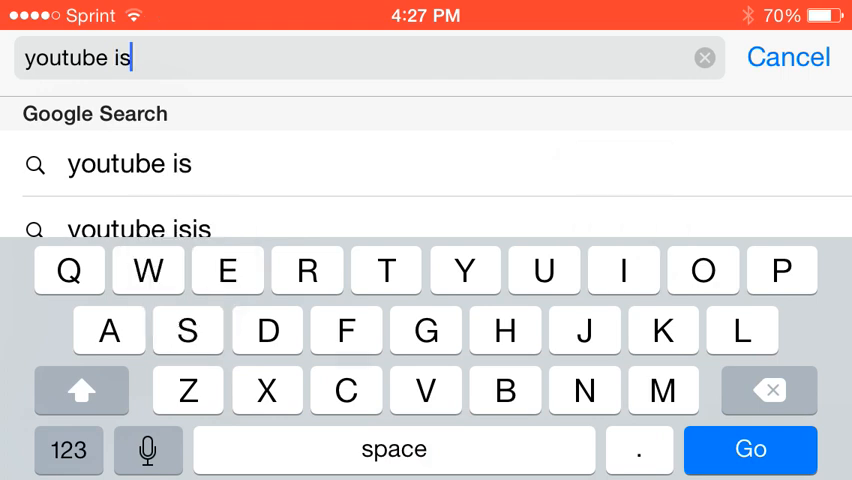